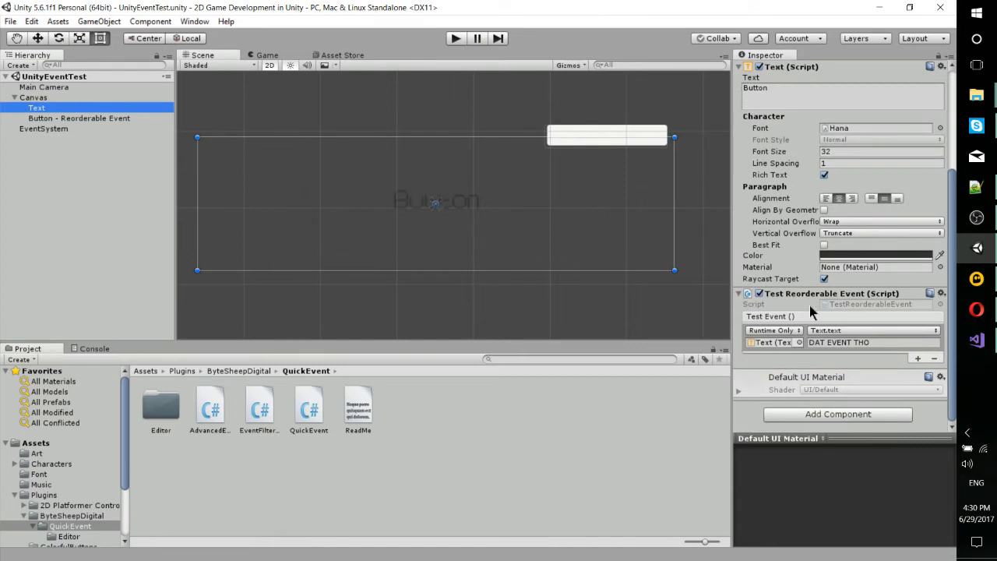
mouse_move(834, 312)
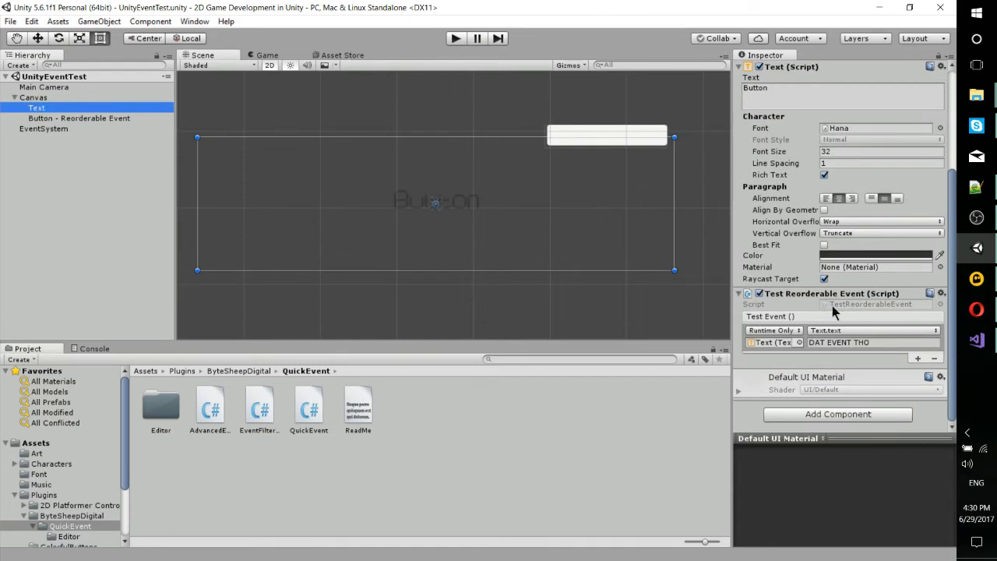
mouse_move(779, 325)
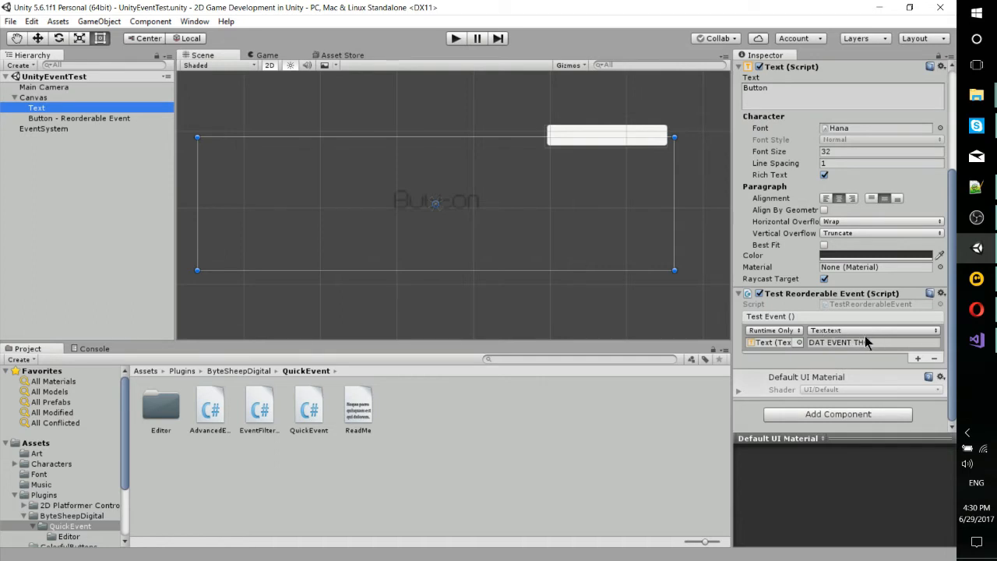
- Select 'Button - Reorderable Event' and inspect its empty On Click () list
type("O")
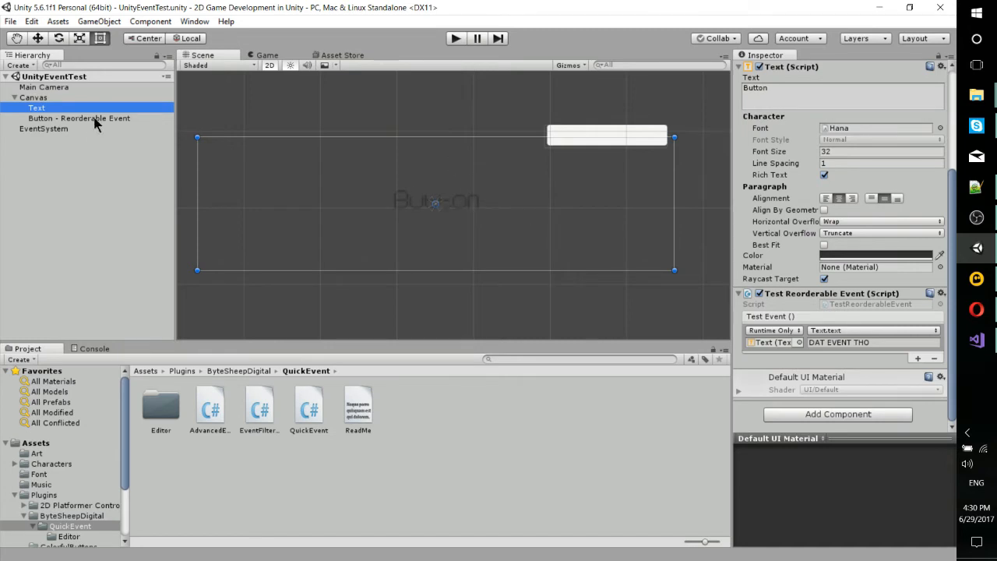
left_click(78, 117)
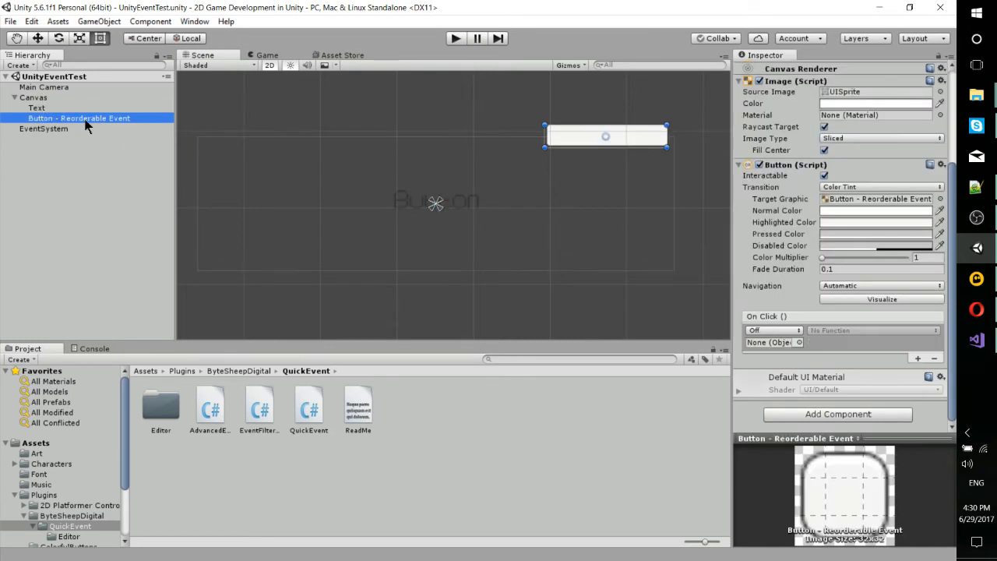
mouse_move(521, 167)
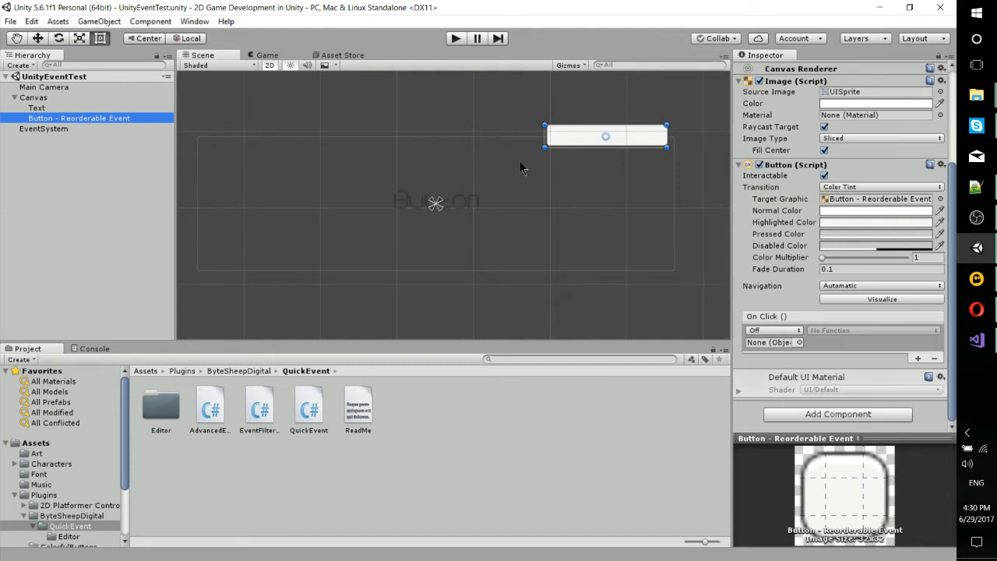
mouse_move(748, 347)
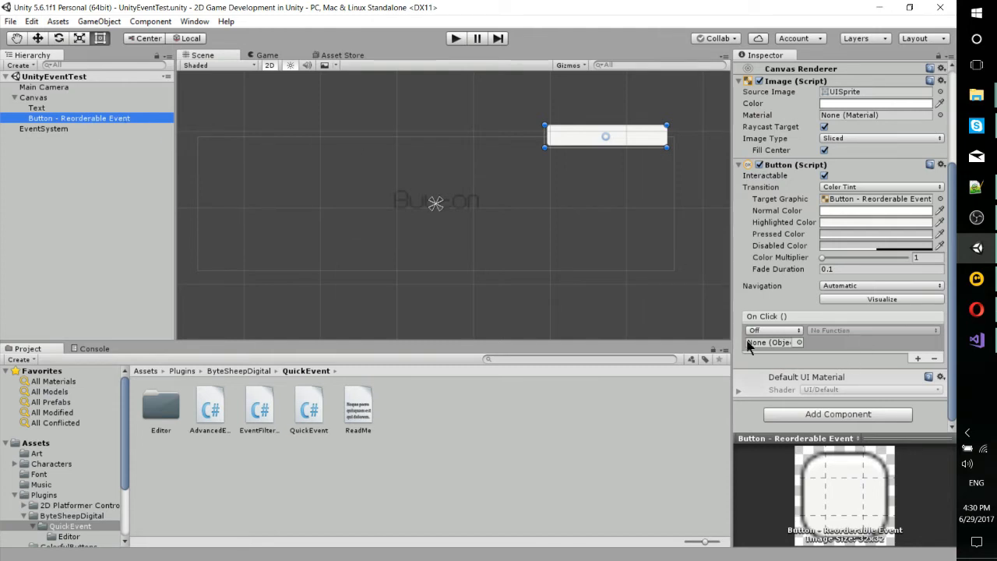
mouse_move(828, 320)
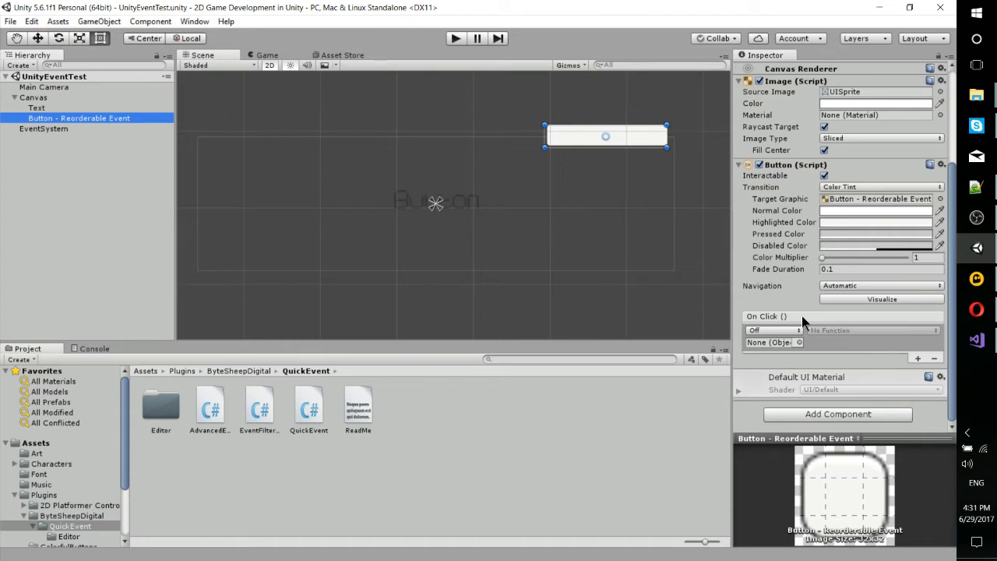
mouse_move(802, 334)
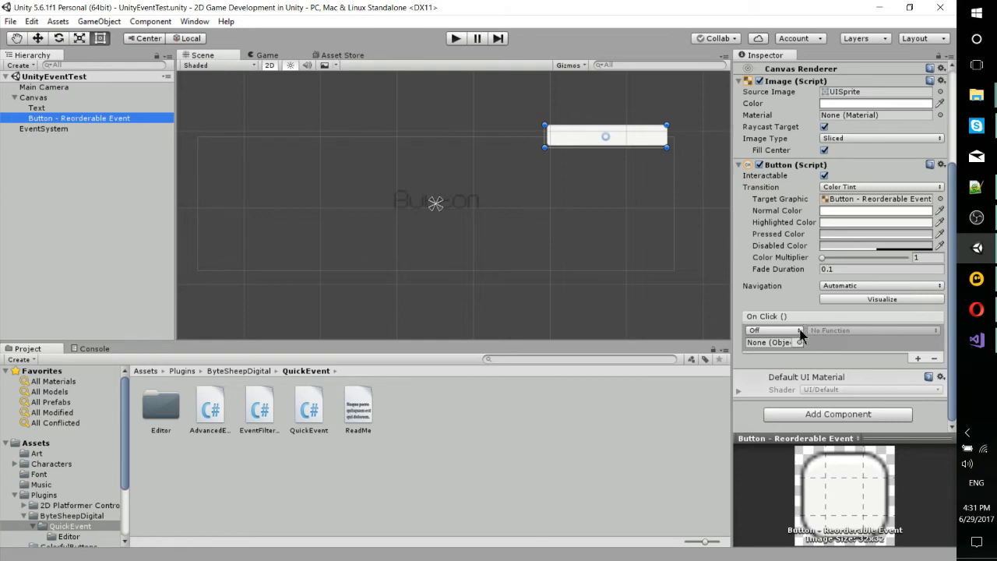
mouse_move(794, 362)
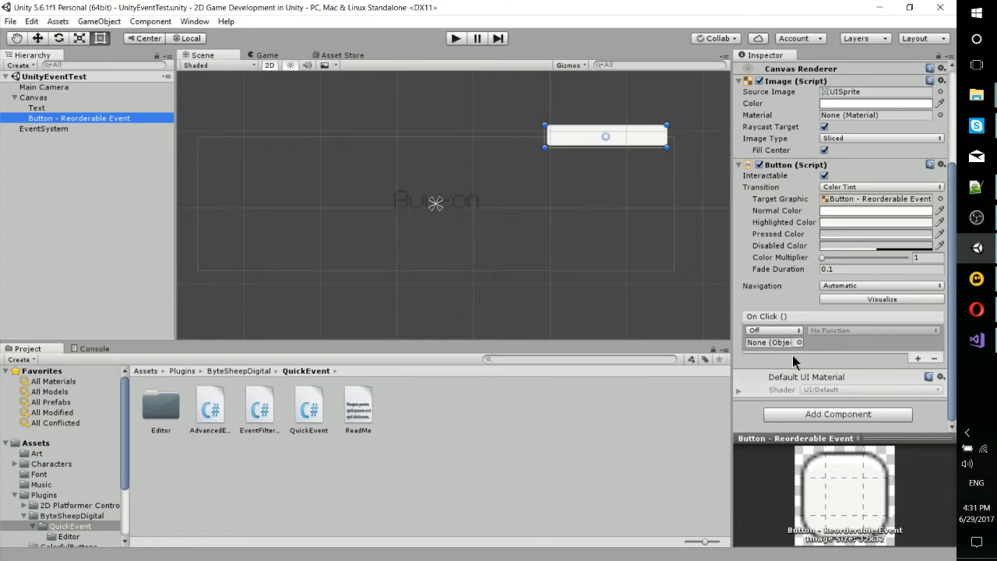
mouse_move(786, 312)
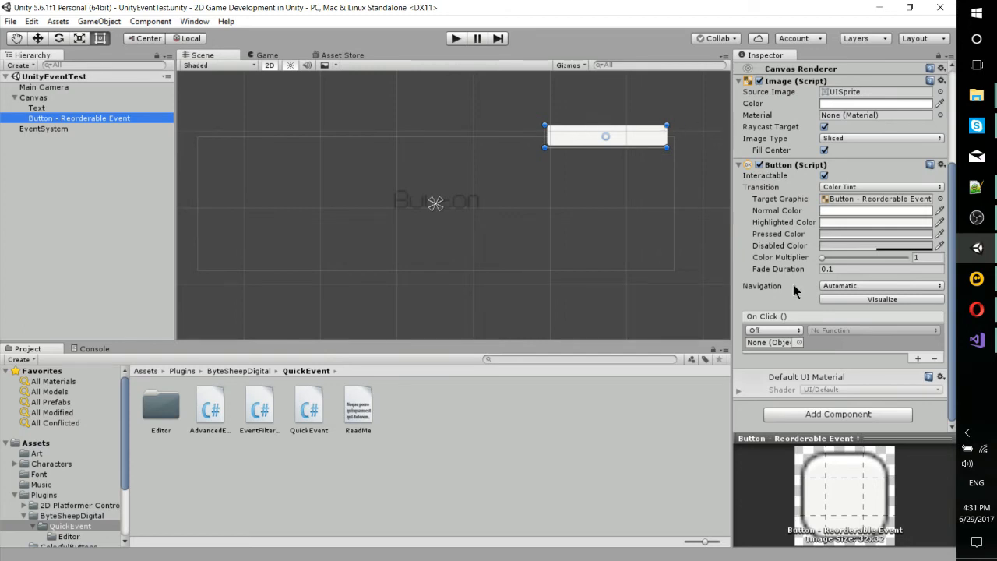
mouse_move(821, 336)
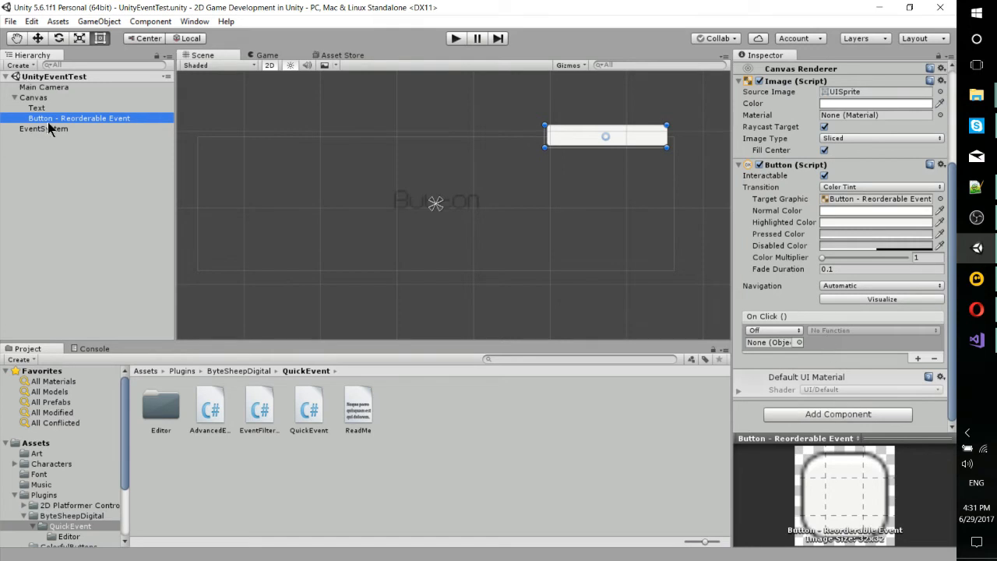
left_click(36, 107)
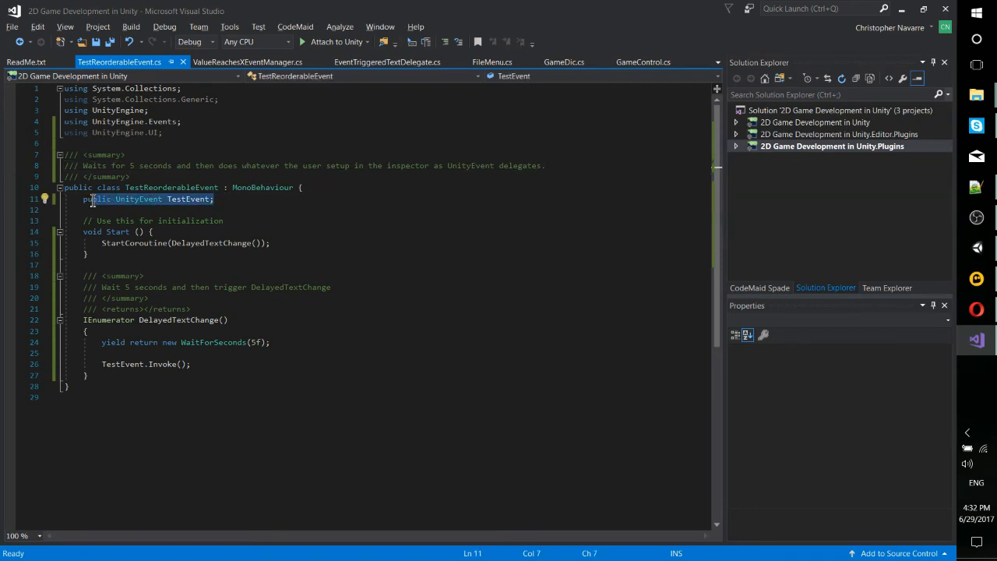
- Place the cursor in the Start method of TestReorderableEvent.cs
left_click(187, 243)
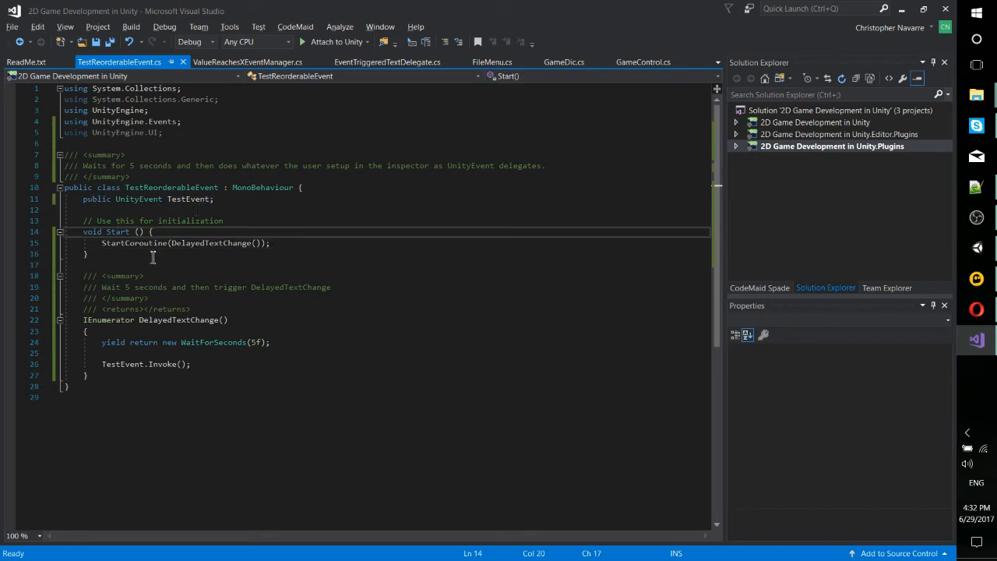
mouse_move(140, 242)
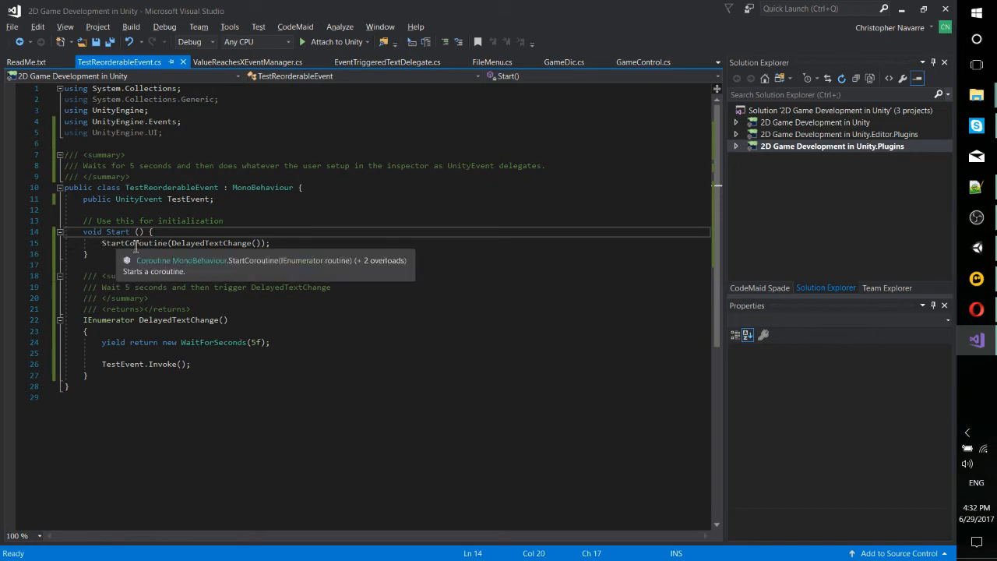
mouse_move(211, 319)
type("Even")
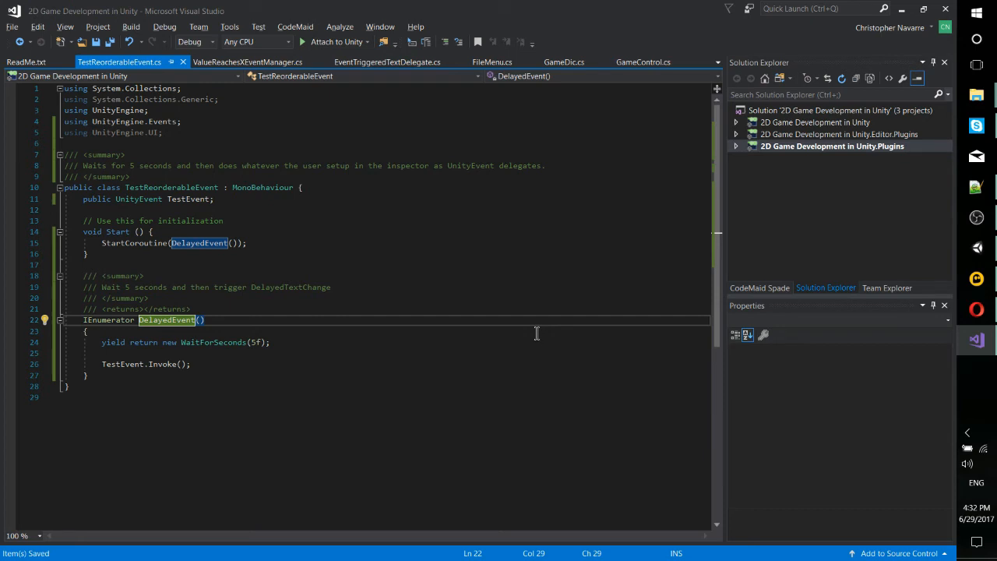
mouse_move(198, 242)
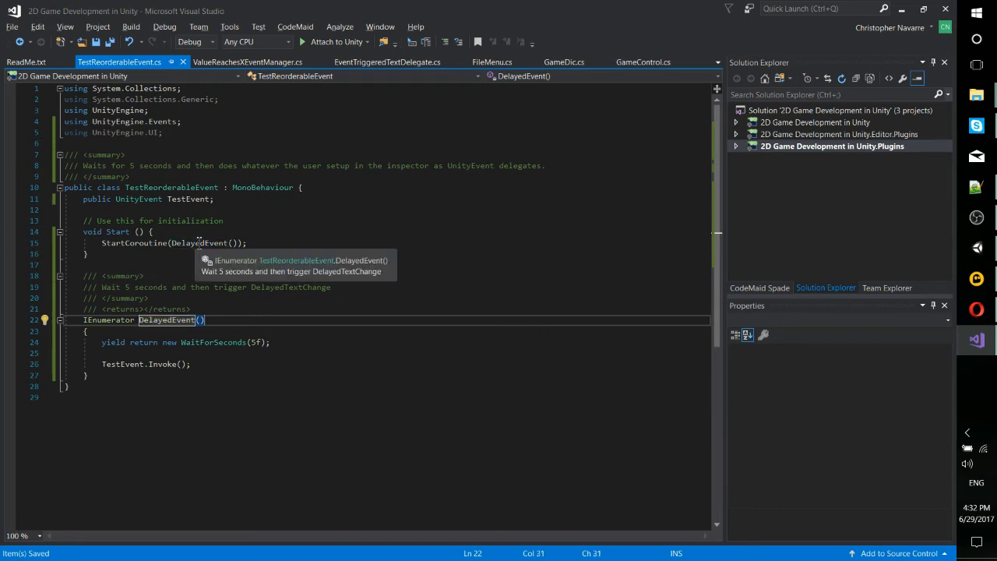
mouse_move(213, 342)
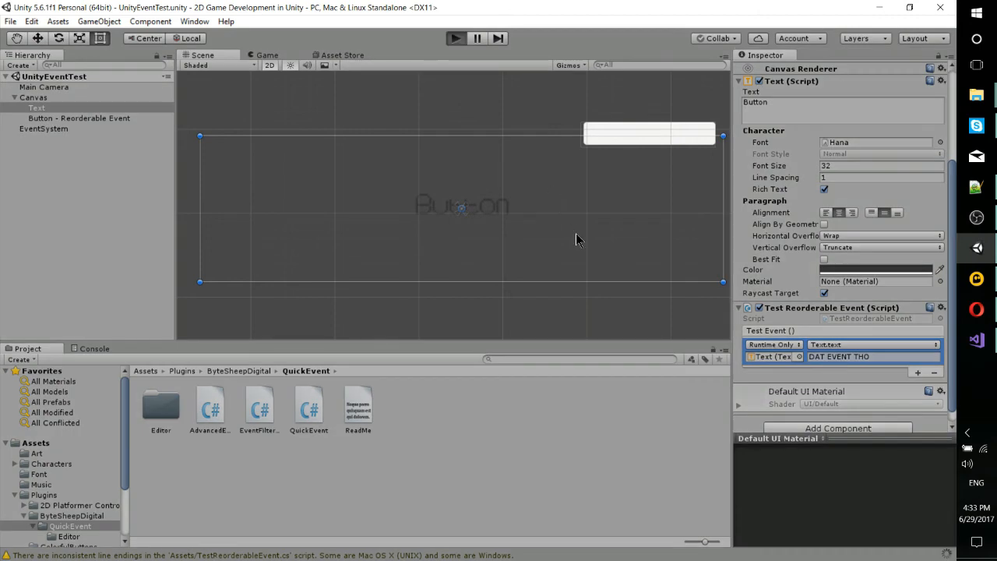
- Enter Play mode and watch the scene's delayed text change
left_click(455, 38)
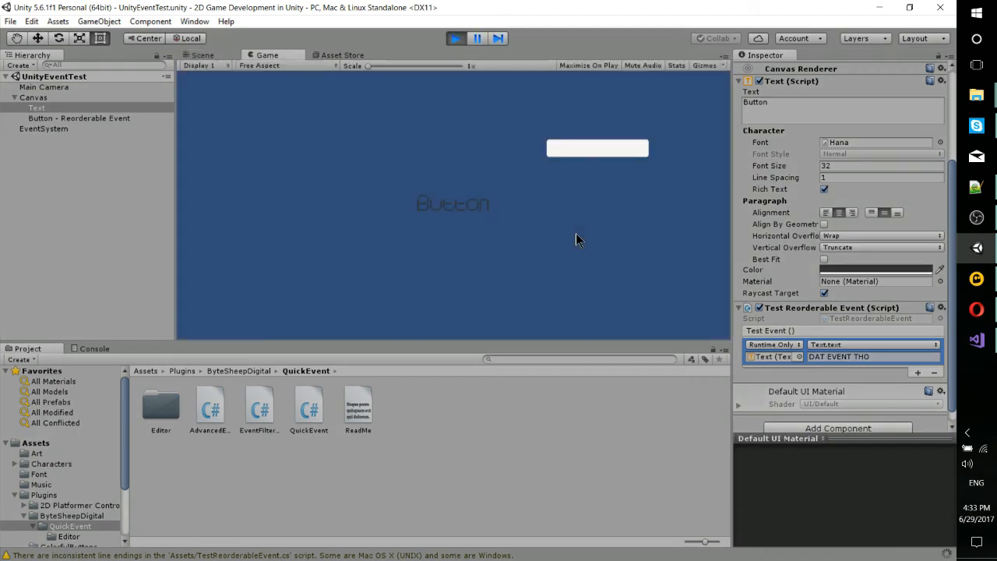
scroll("up", 3)
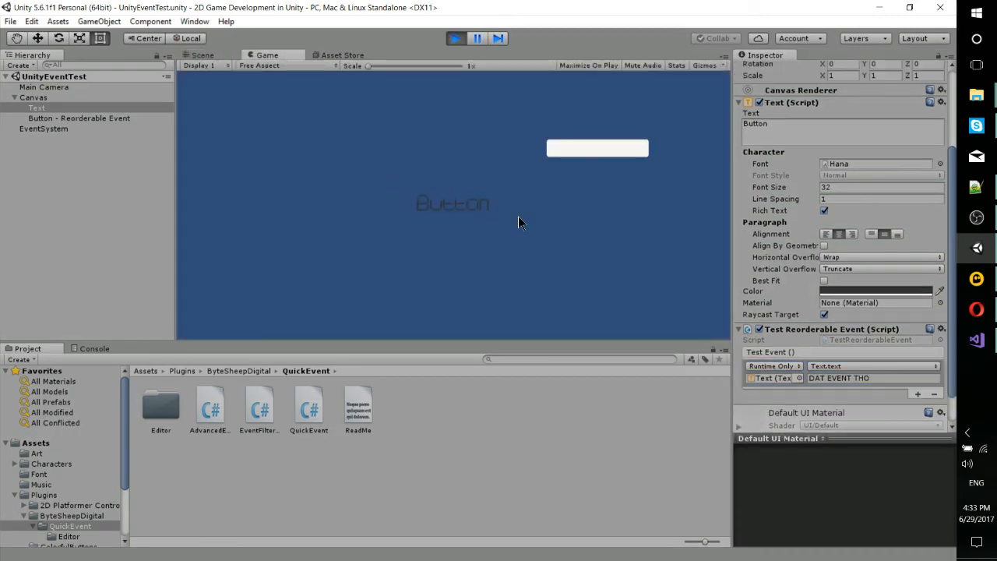
mouse_move(473, 216)
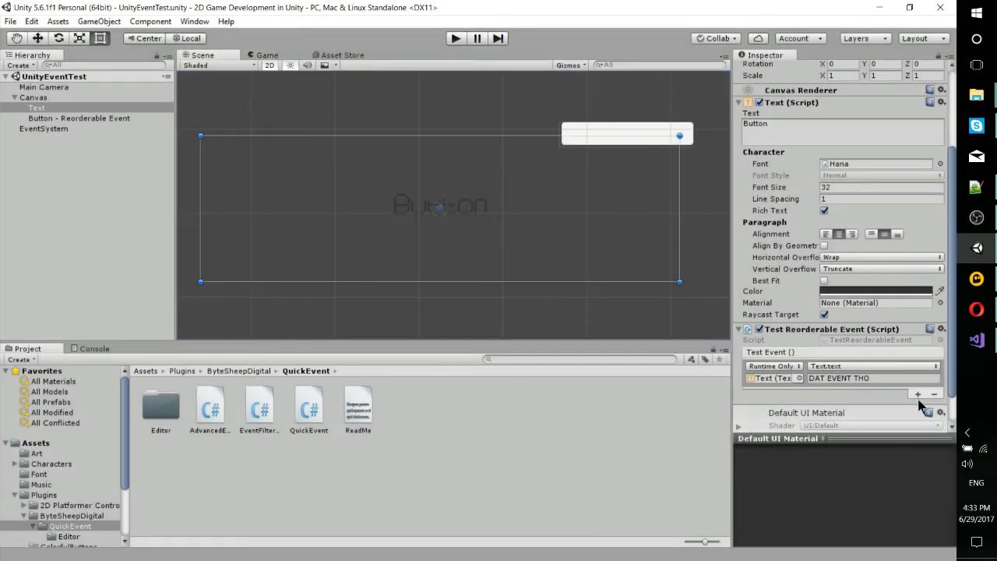
- Add empty 'No Function' listener slots below the text-setting entry in Test Event ()
left_click(917, 395)
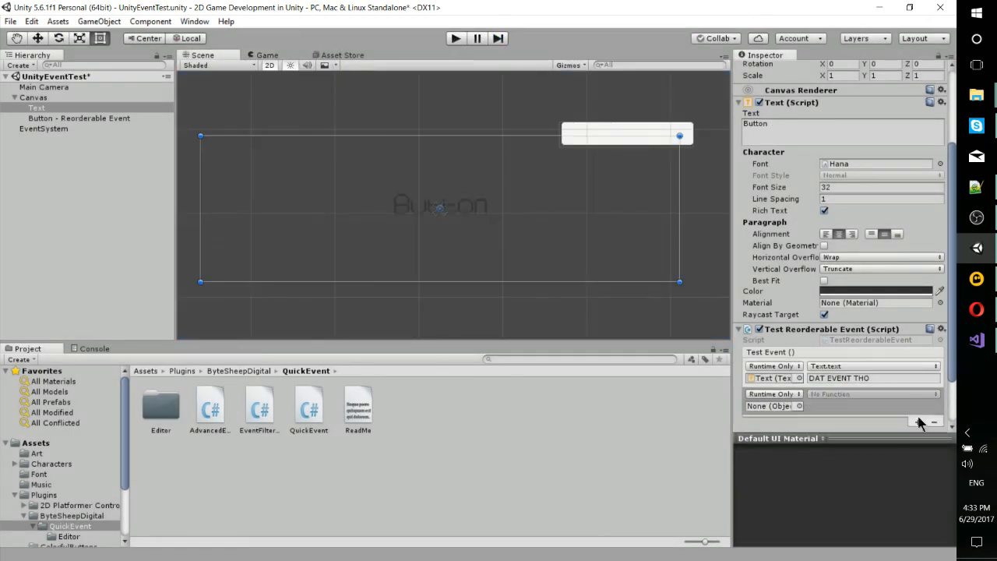
left_click(927, 421)
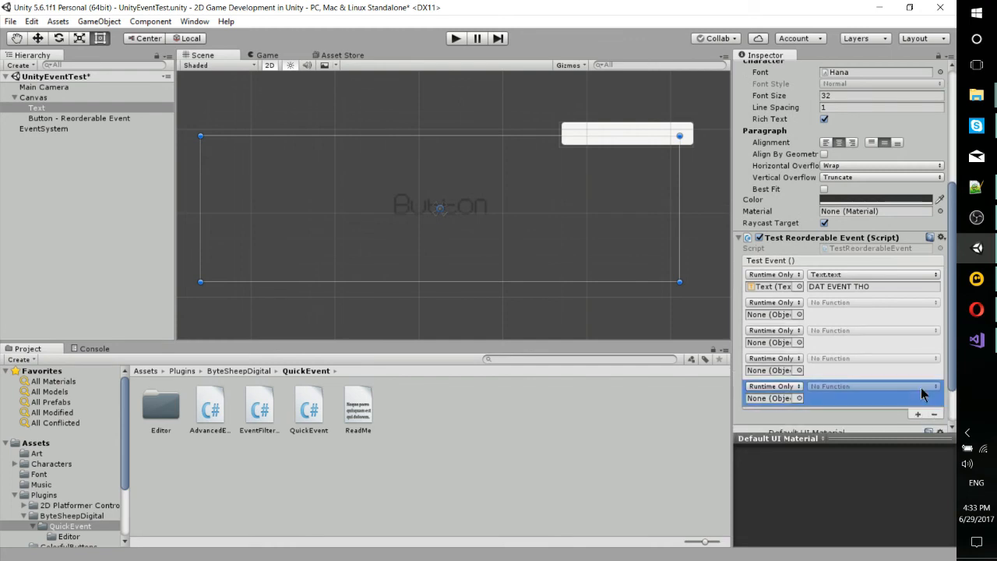